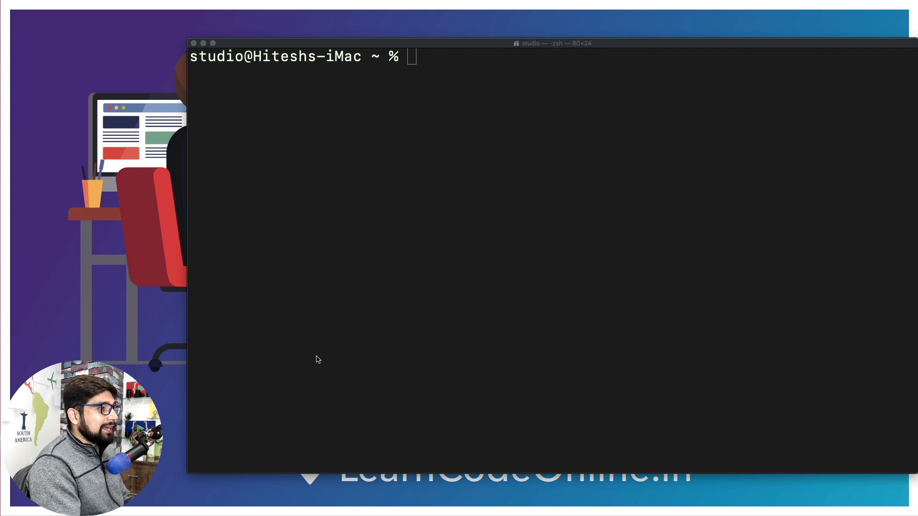
- Launch the Python interpreter from the zsh prompt with the python command
type("python")
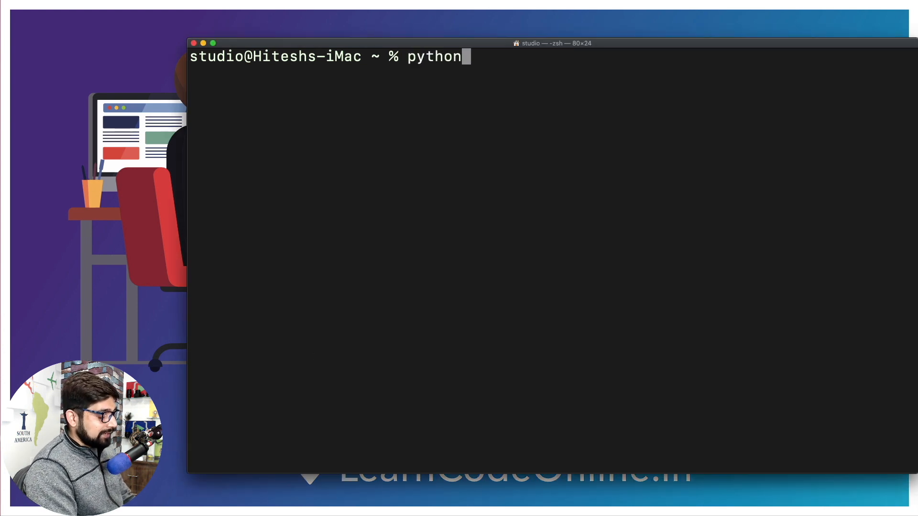
key("Return")
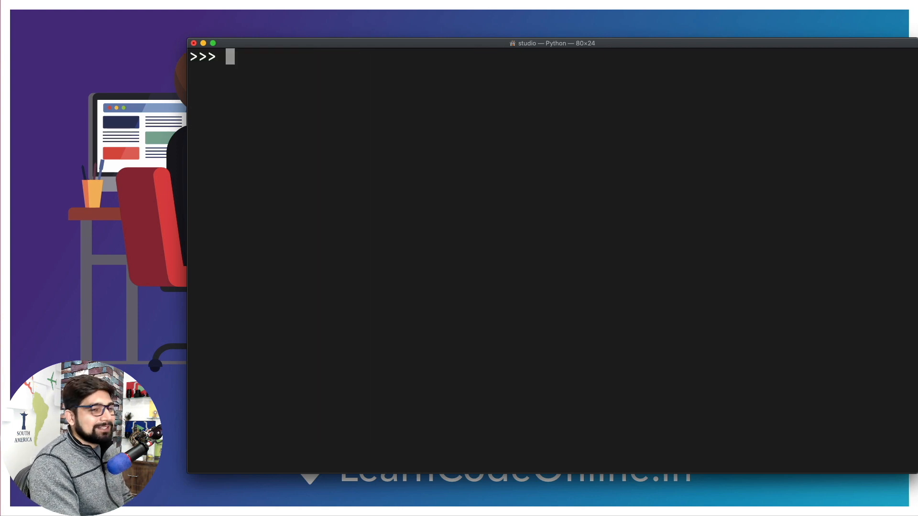
- Enter payouts = [100, 200, 234, 546, 765] at the >>> prompt
type("payp")
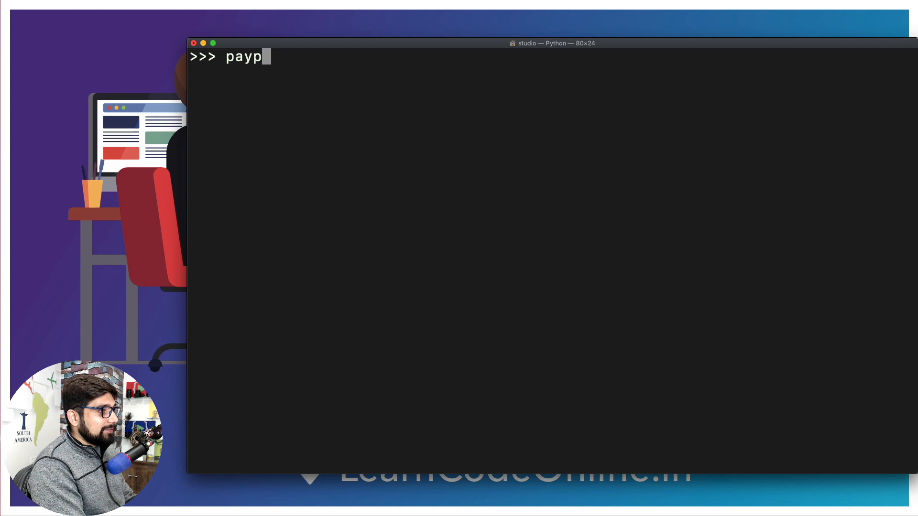
type("out")
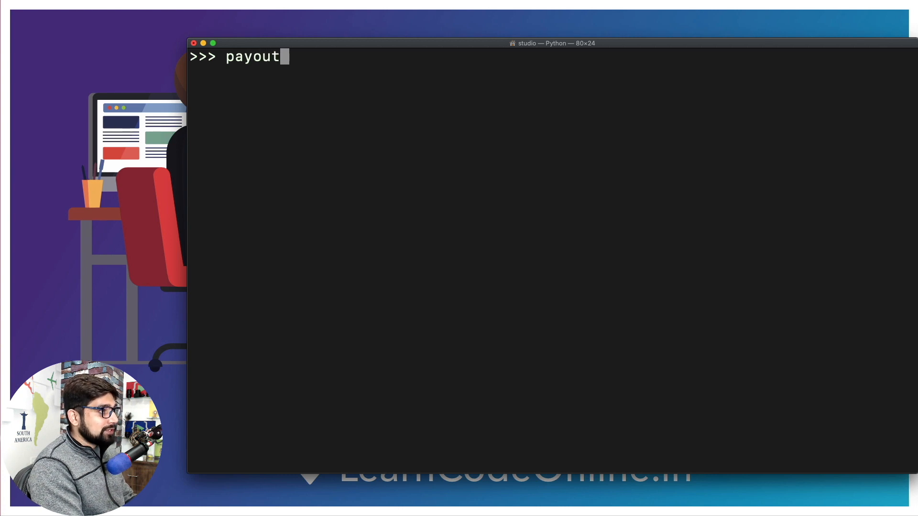
type("s = [")
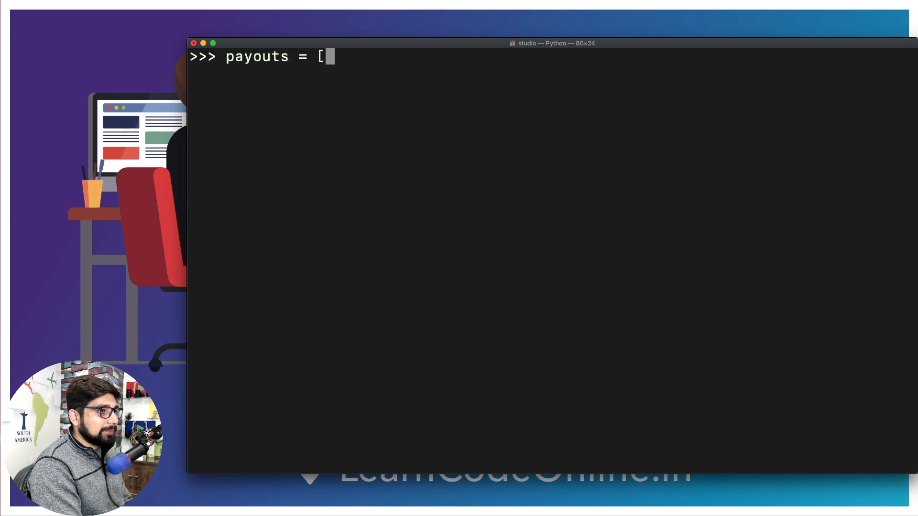
type("]")
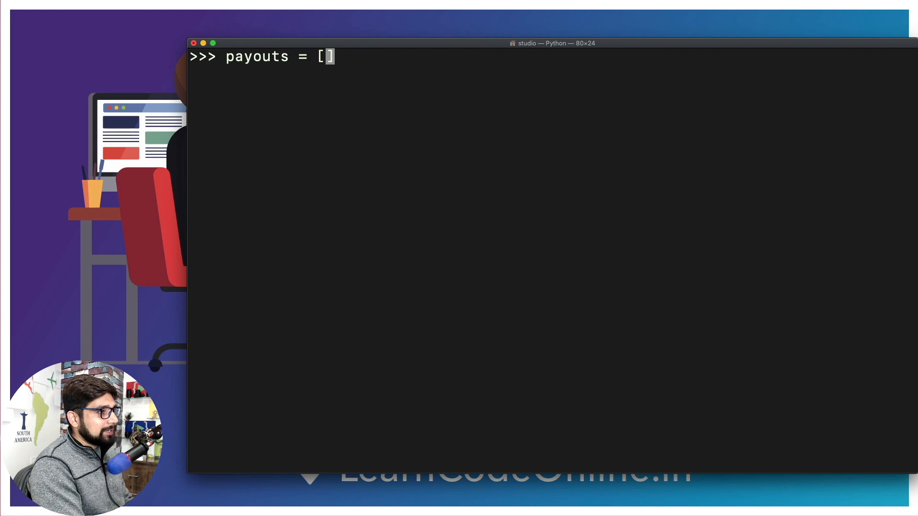
type("100,")
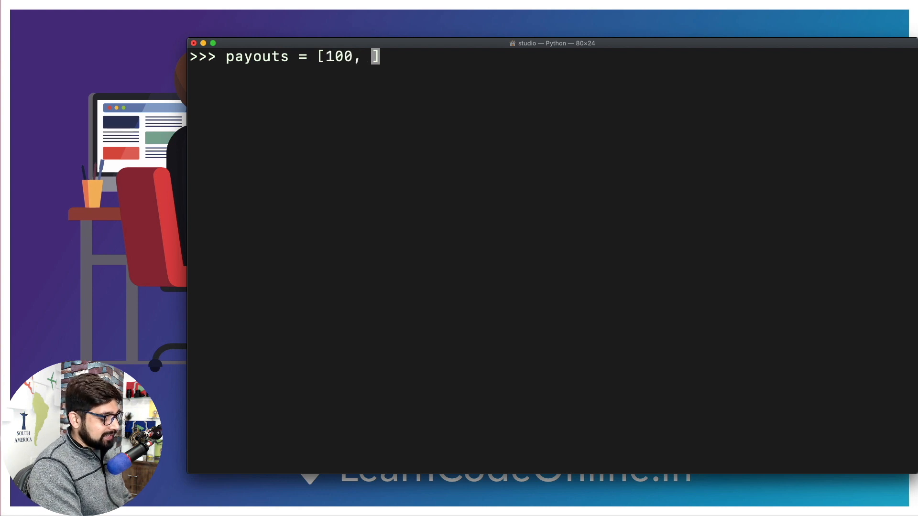
type("200, 234]")
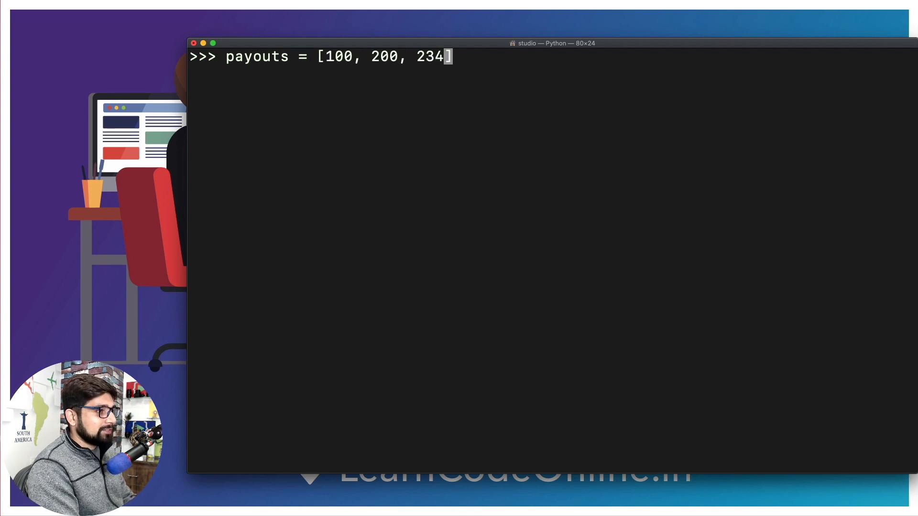
type(", 54")
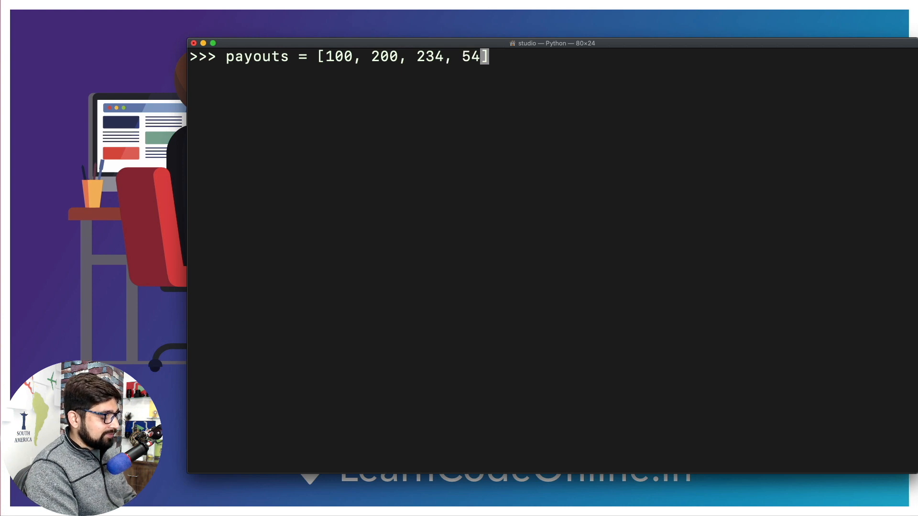
type("6, 76")
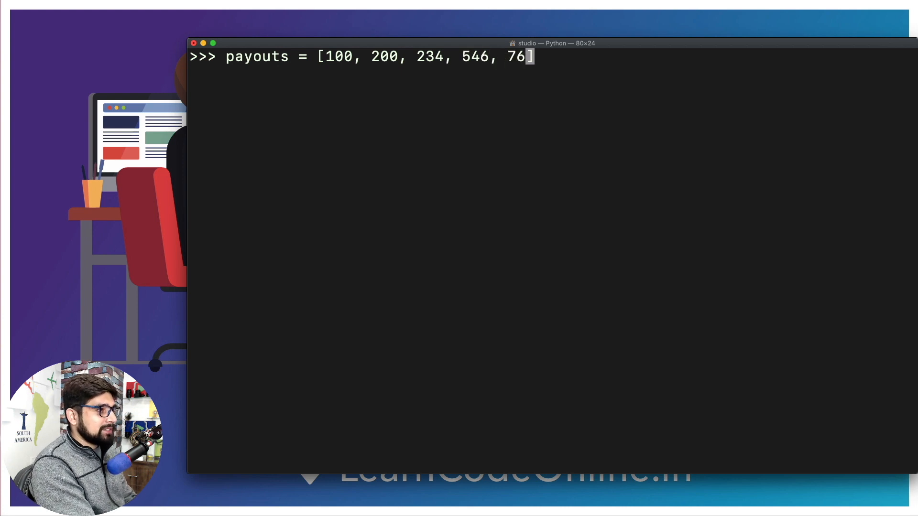
type("5")
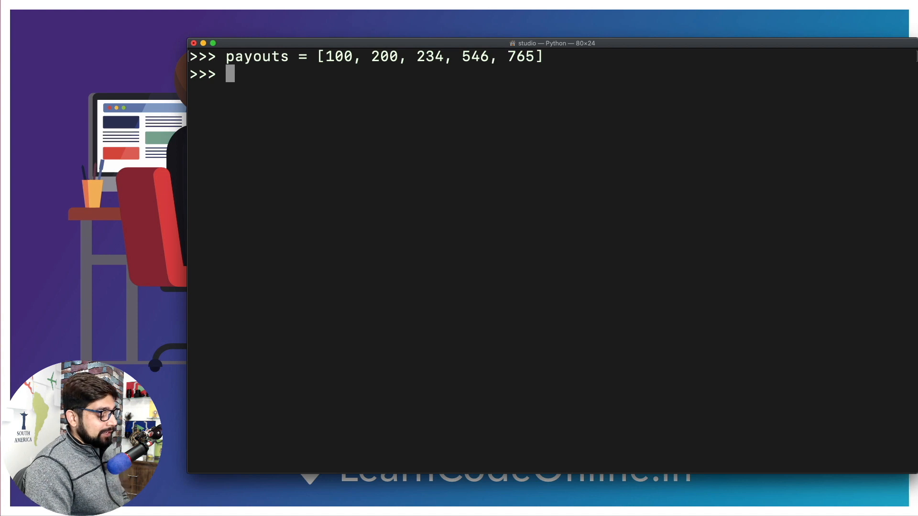
- Draft payoutsInRupees = list(map(function, payouts)) without executing it yet
type("payout")
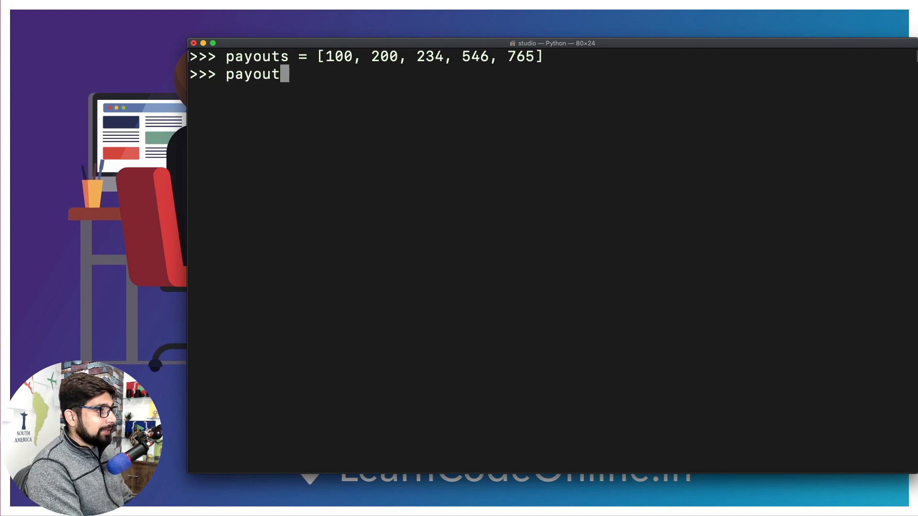
type("sInRupe")
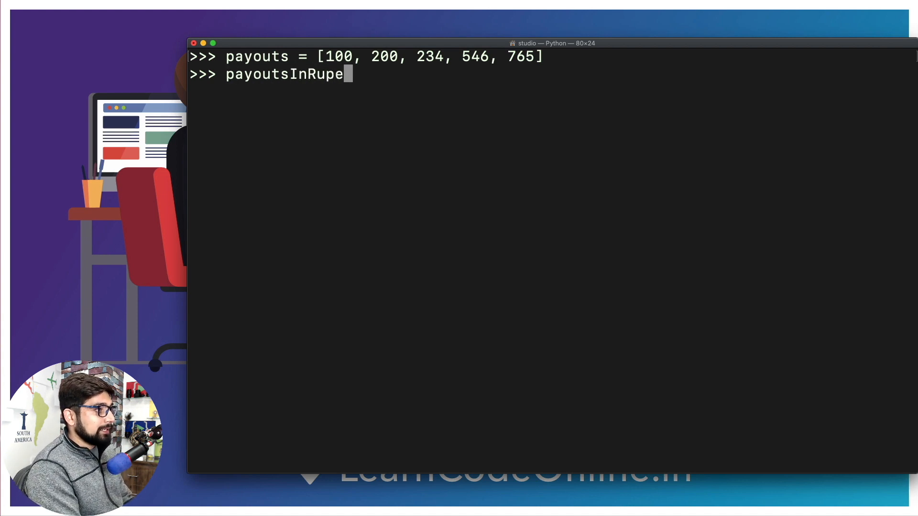
type("es =")
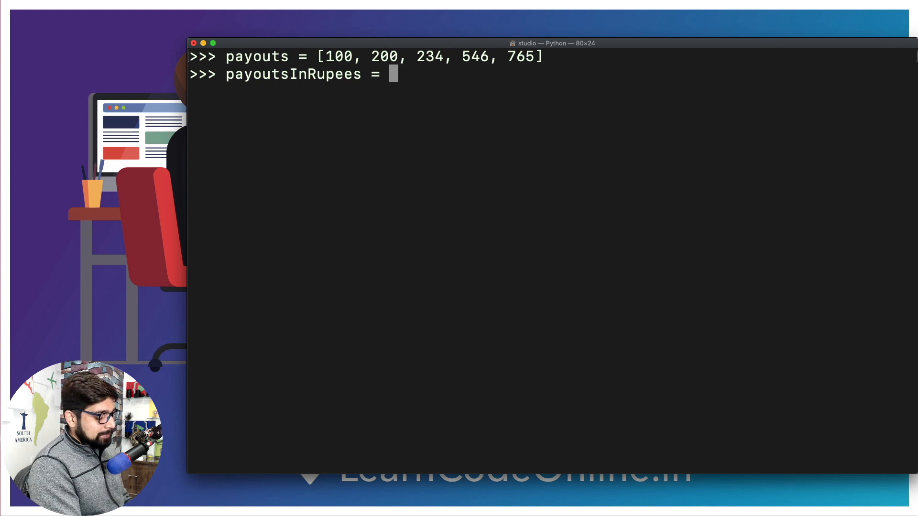
type("li")
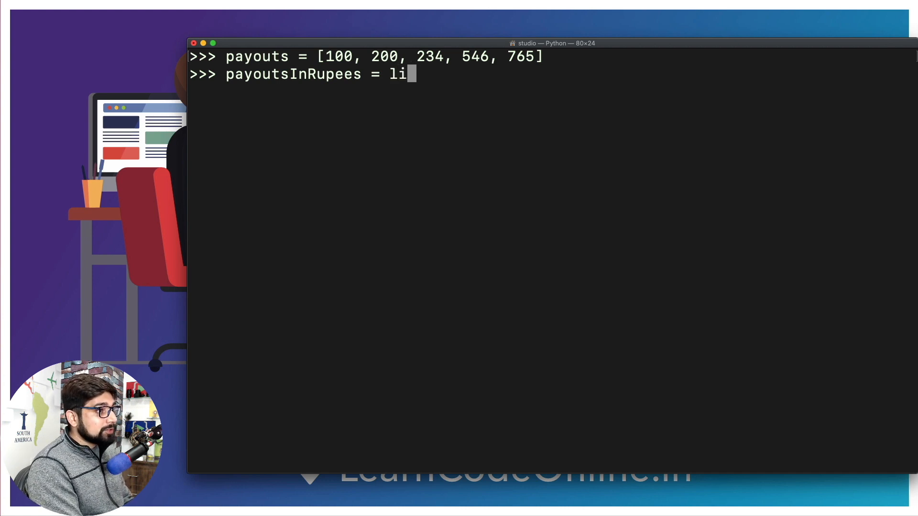
type("st()")
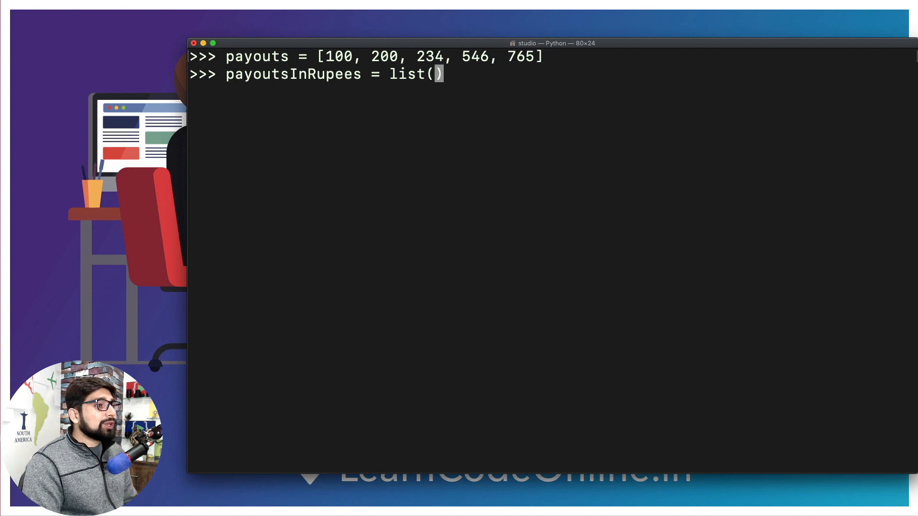
type("m")
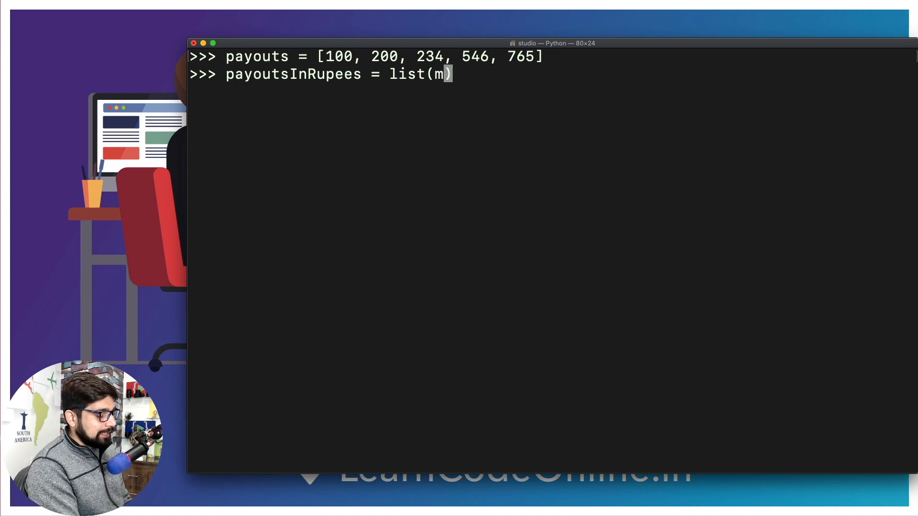
type("ap(")
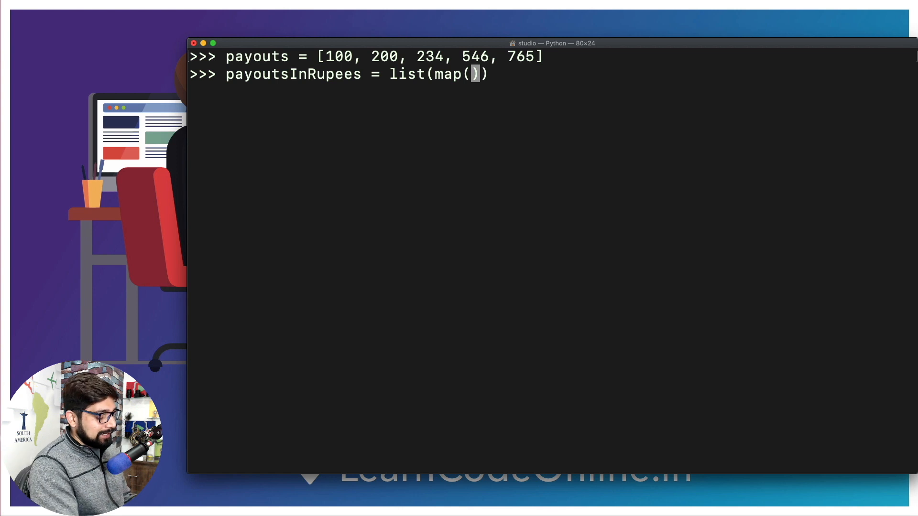
type("function,")
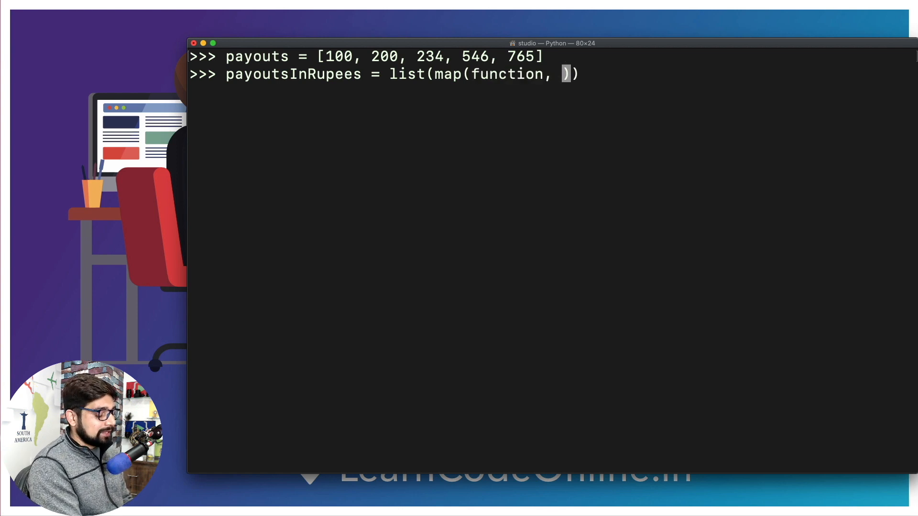
type("payouts")
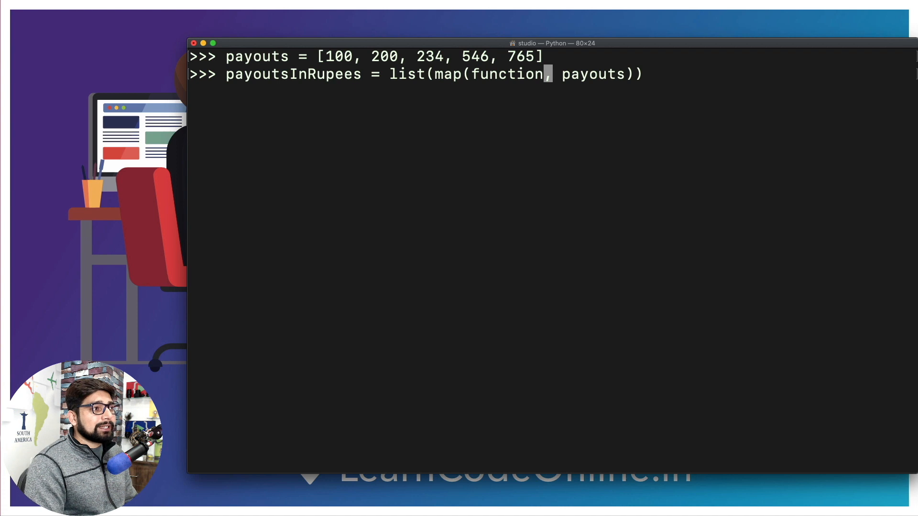
- Replace the placeholder with lambda p: p*68 to convert at 68 rupees per unit
key("Backspace")
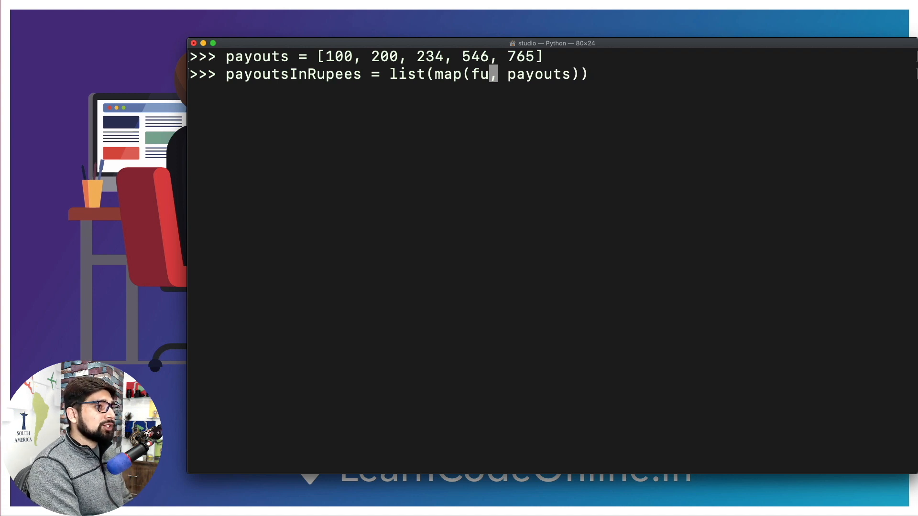
type("la")
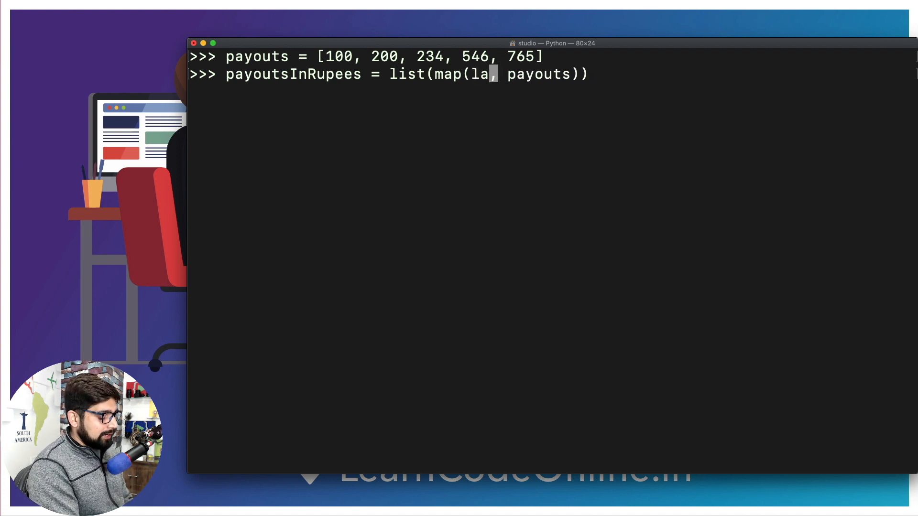
type("mbda")
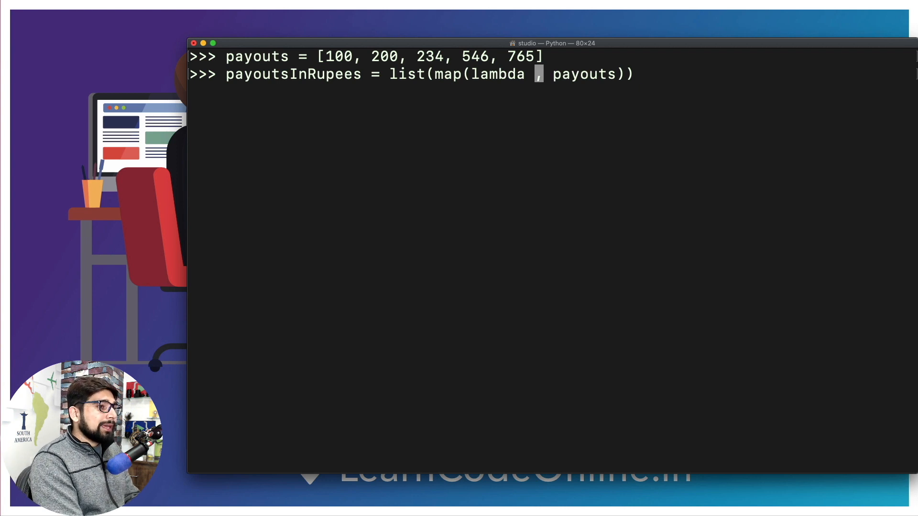
type("p")
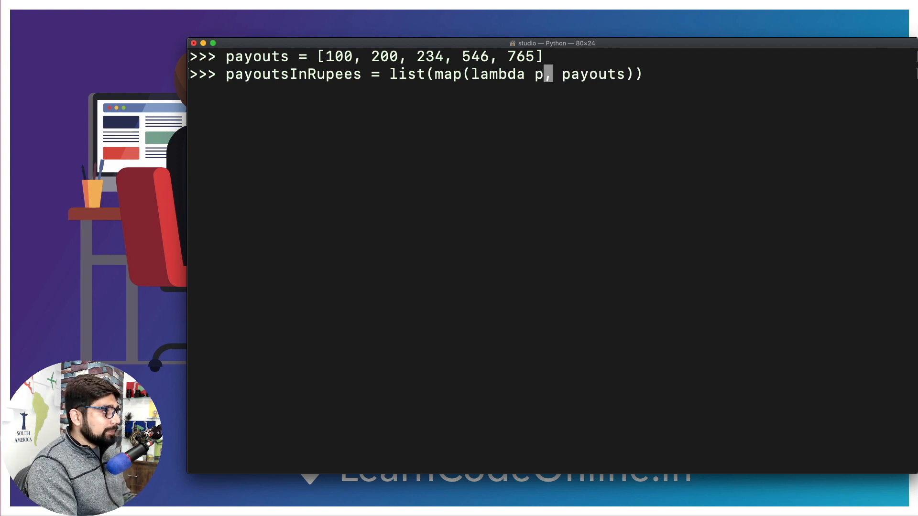
type(":")
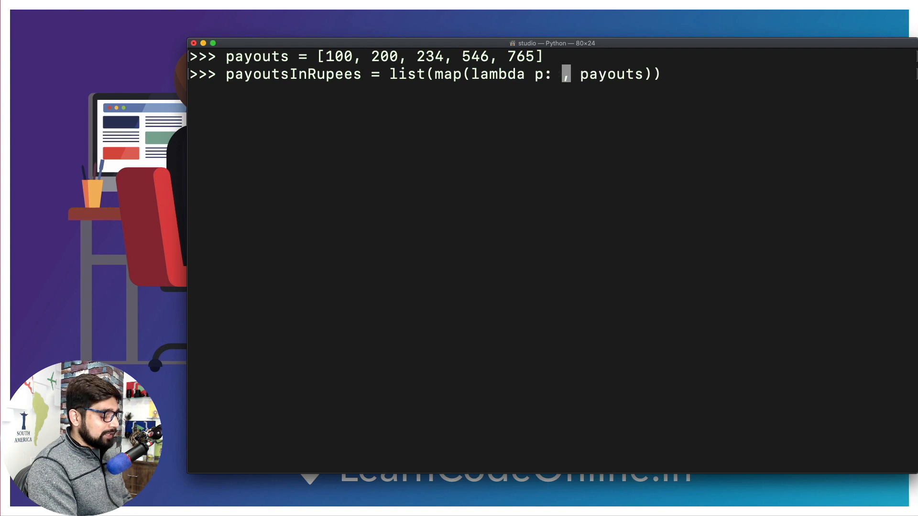
type("p*")
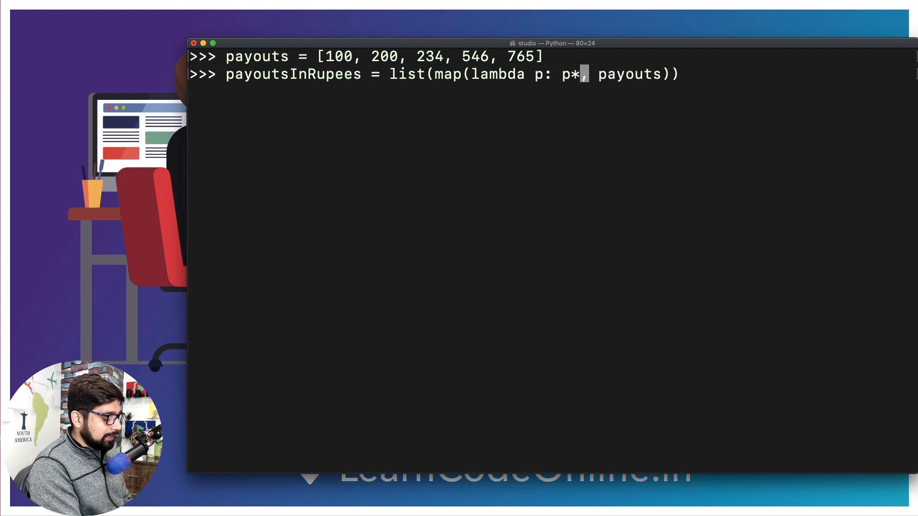
type("68")
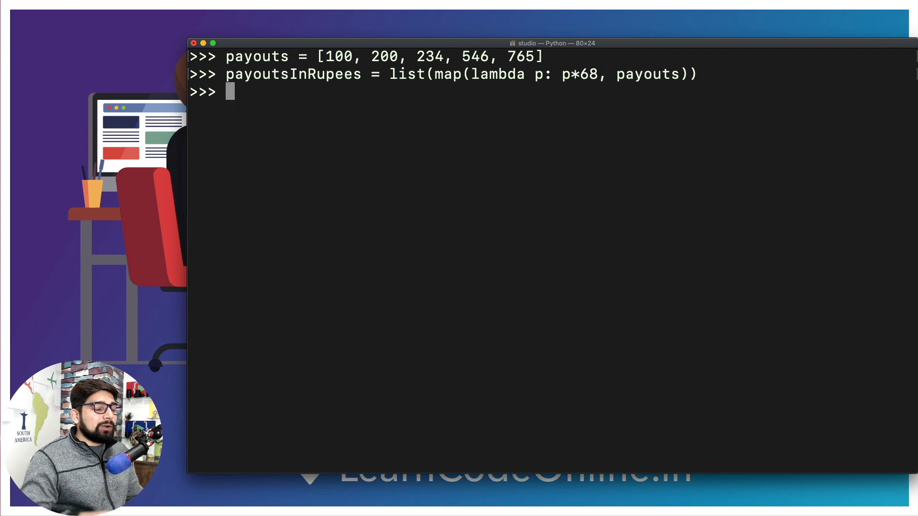
- Print payoutsInRupees, showing [6800, 13600, 15912, 37128, 52020]
type("p")
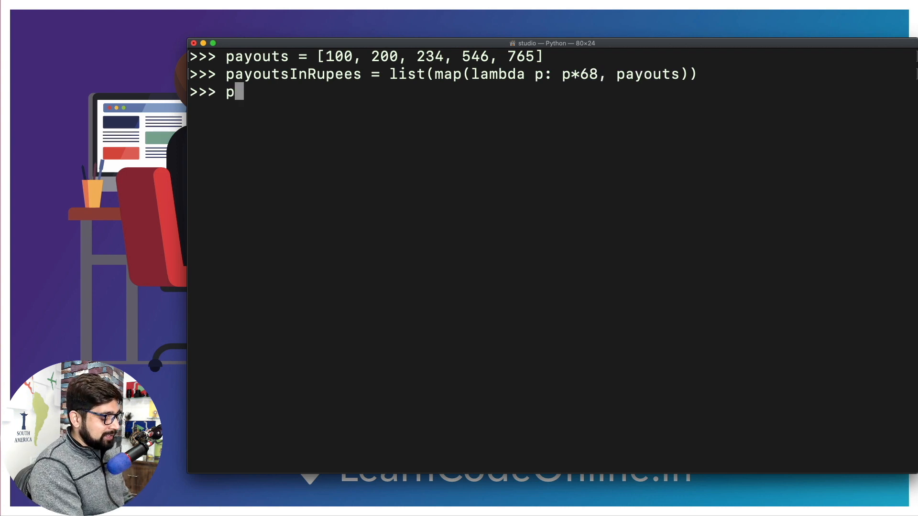
type("rint(p")
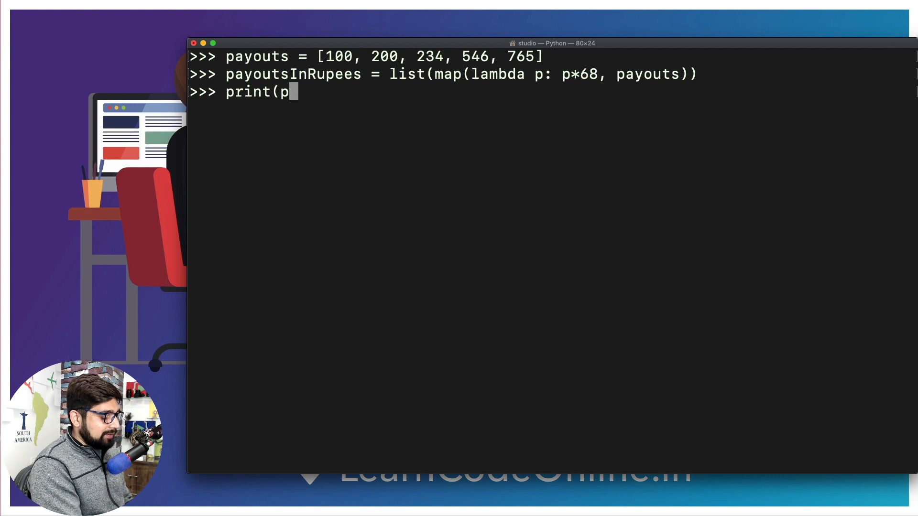
type("ayoutsInRupees")
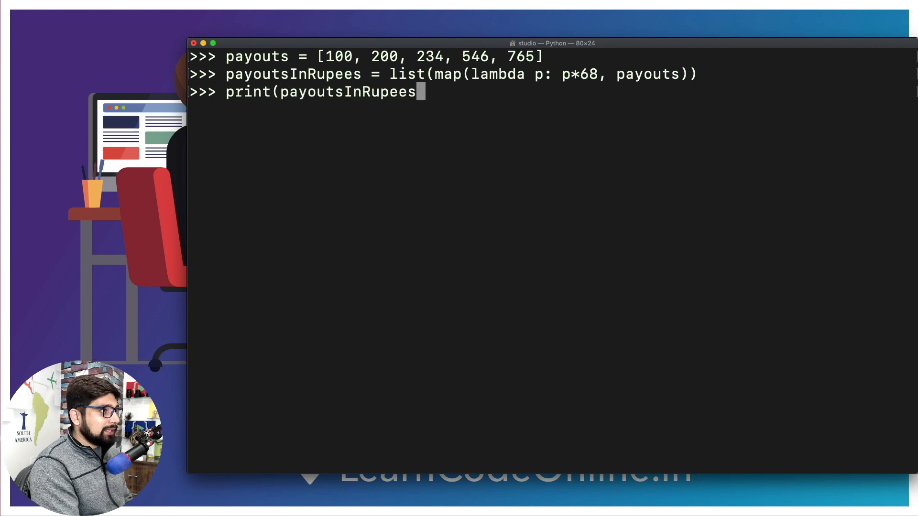
key("Return")
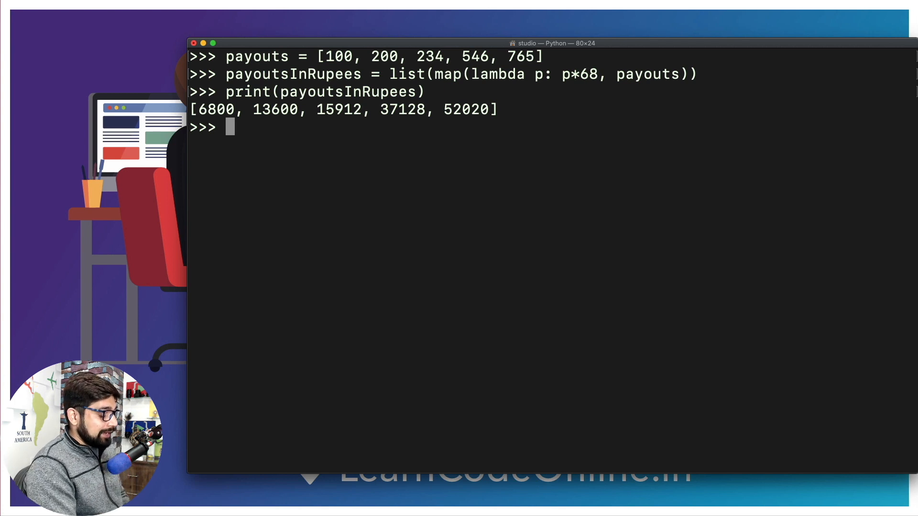
- Define newPayoutInRupees = [p*68 for p in payouts] as a list comprehension
type("newP")
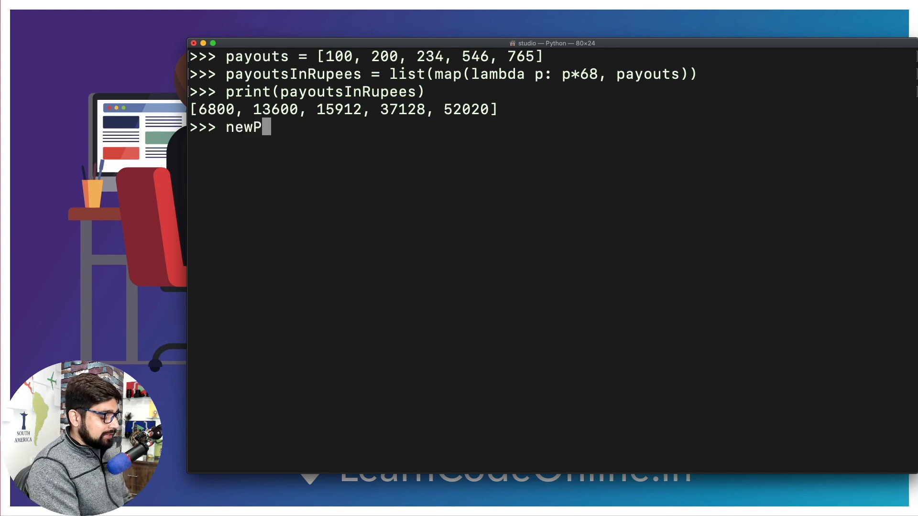
type("ayoutIn")
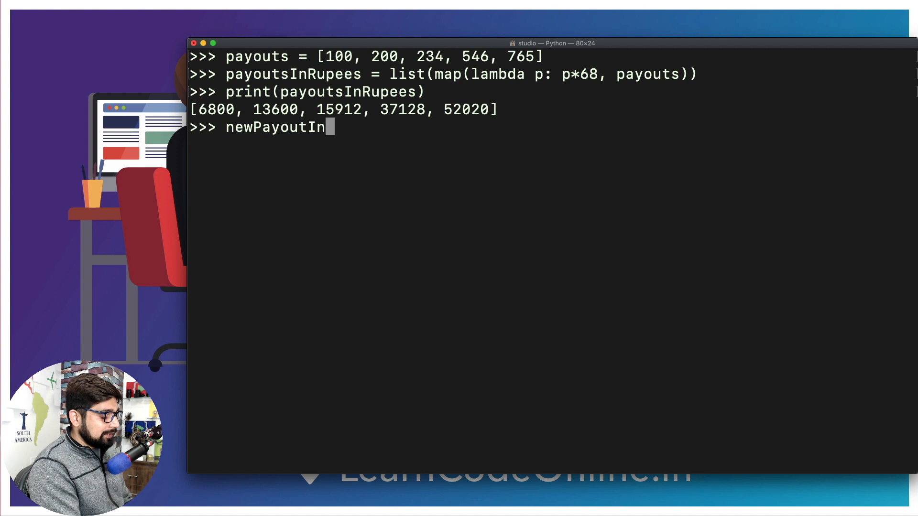
type("Rupees =")
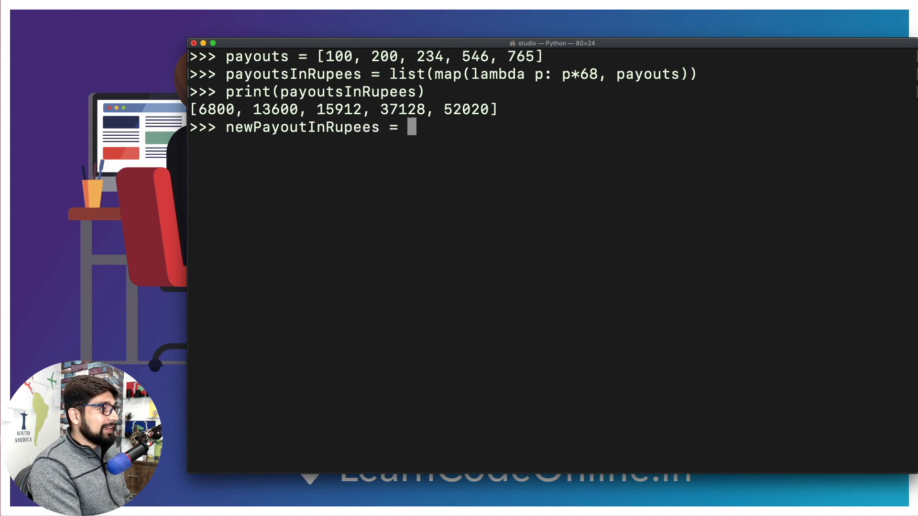
type("[]")
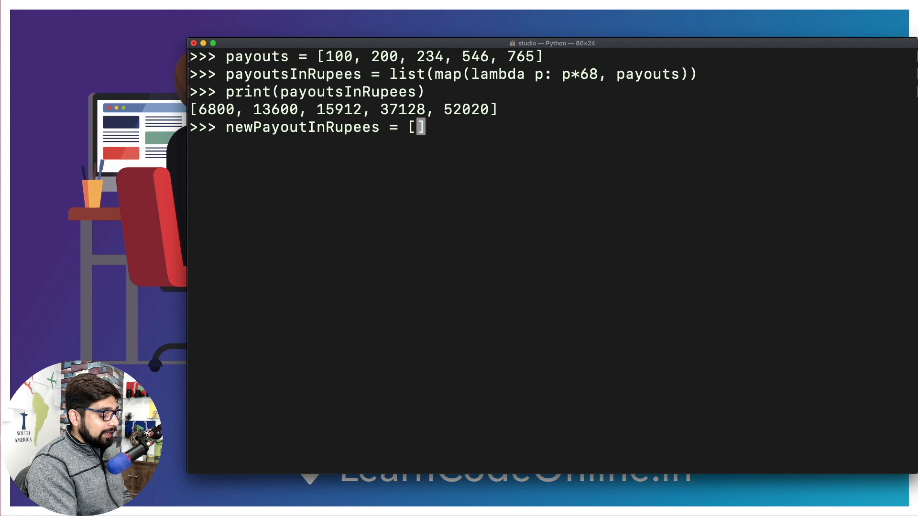
type("p")
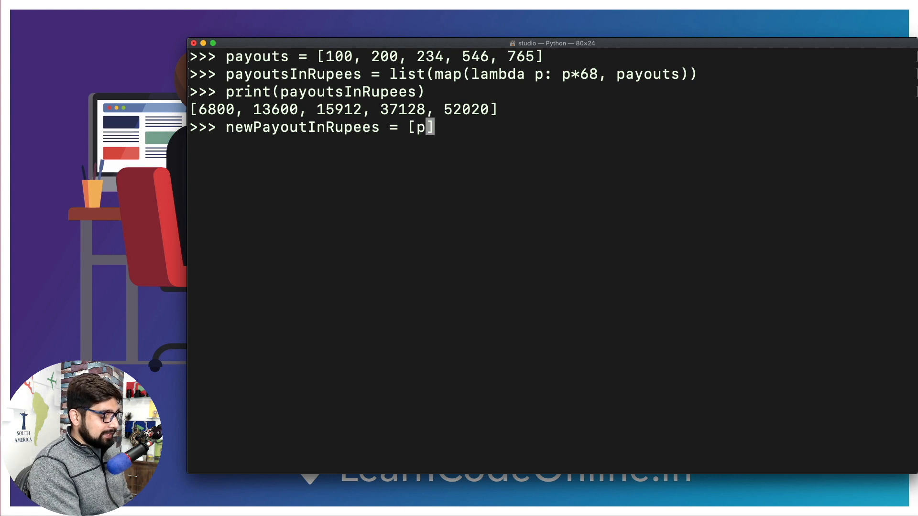
type("*")
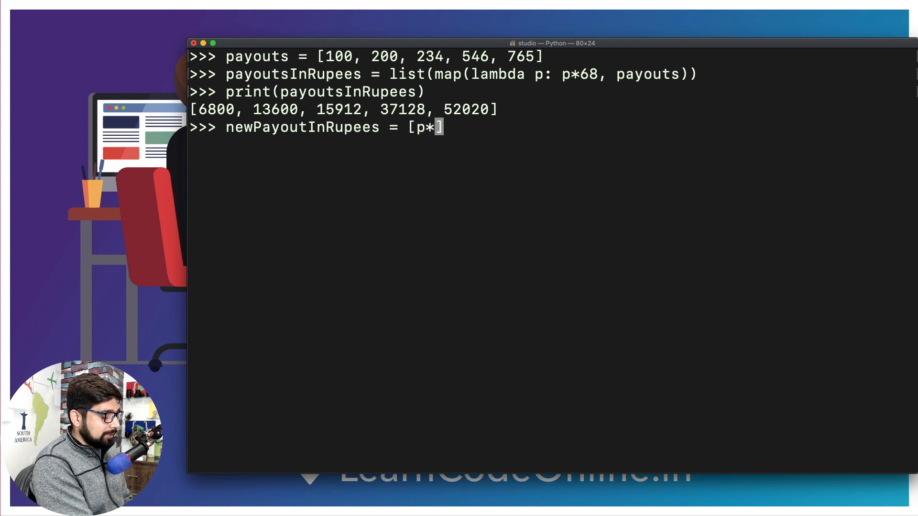
type("68 for")
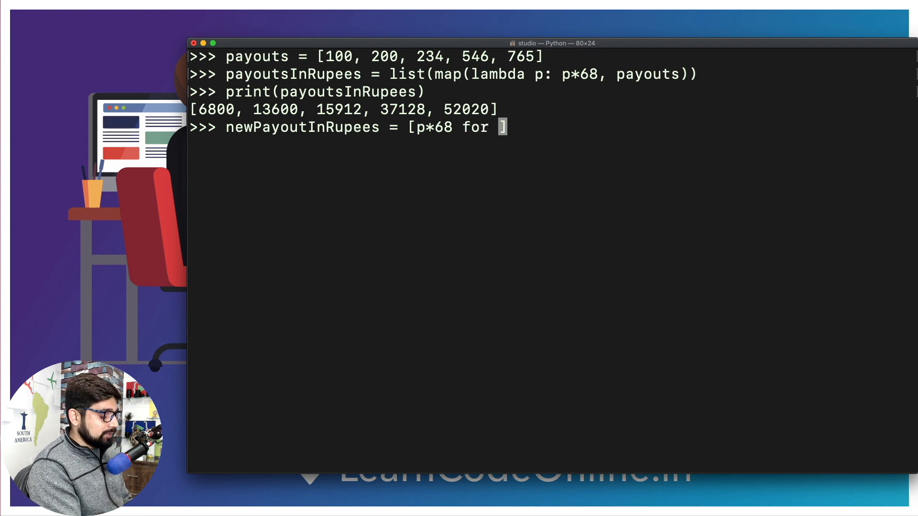
type("p in")
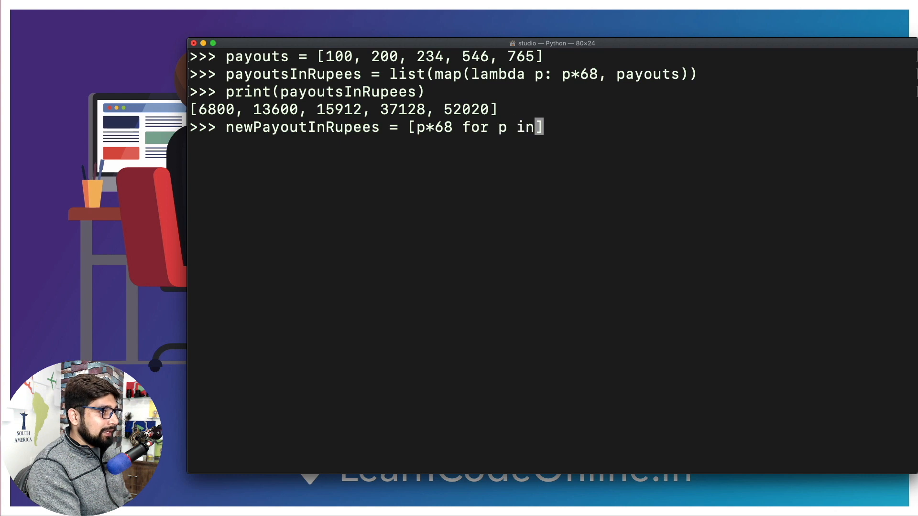
type("pa")
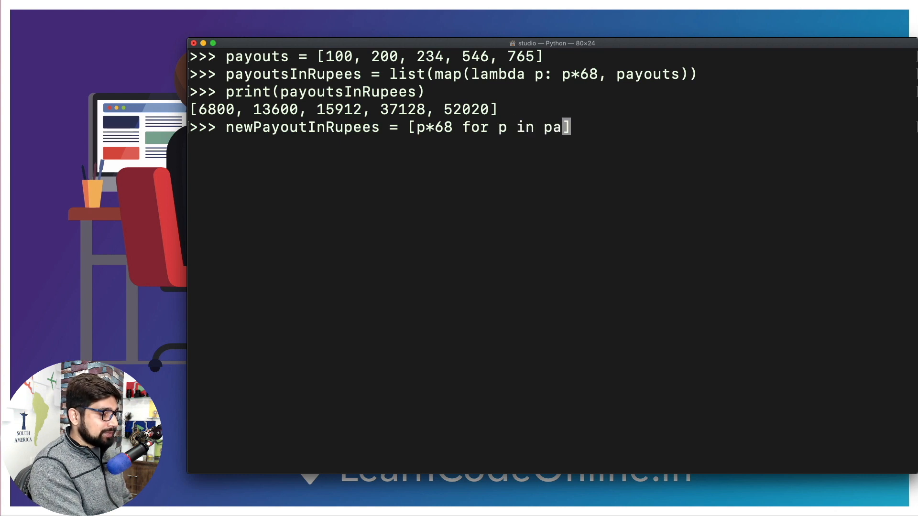
type("youts")
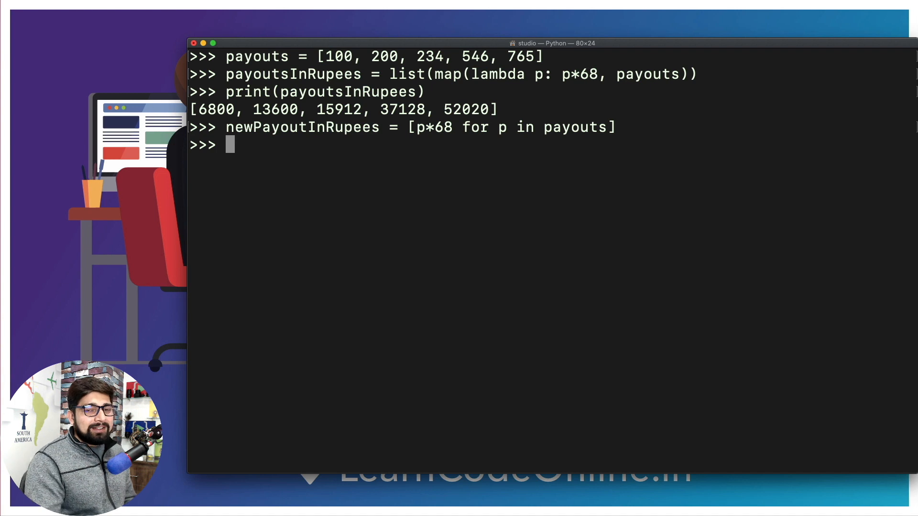
- Print newPayoutInRupees, matching [6800, 13600, 15912, 37128, 52020]
type("print(")
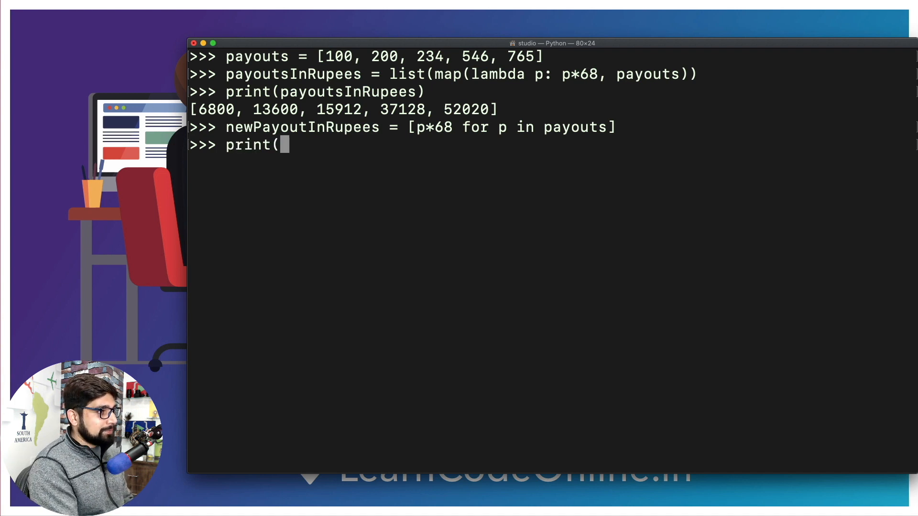
type("ne")
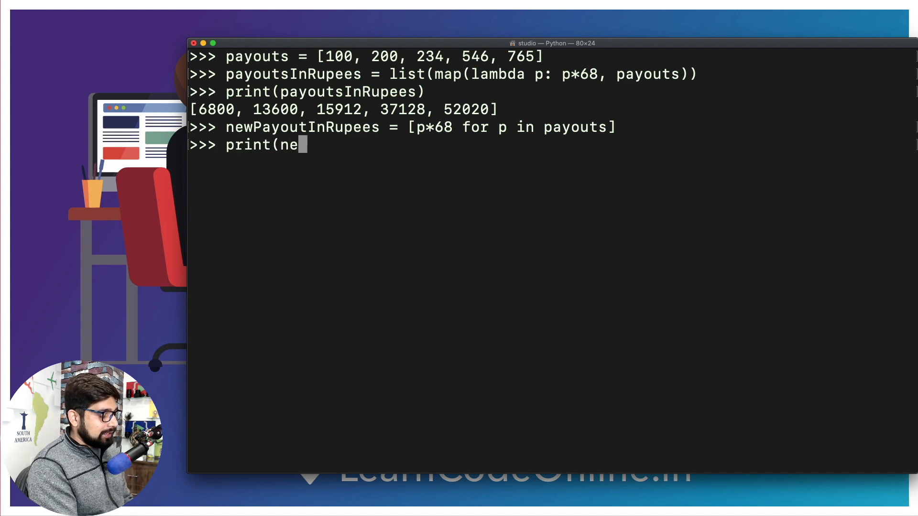
key("Return")
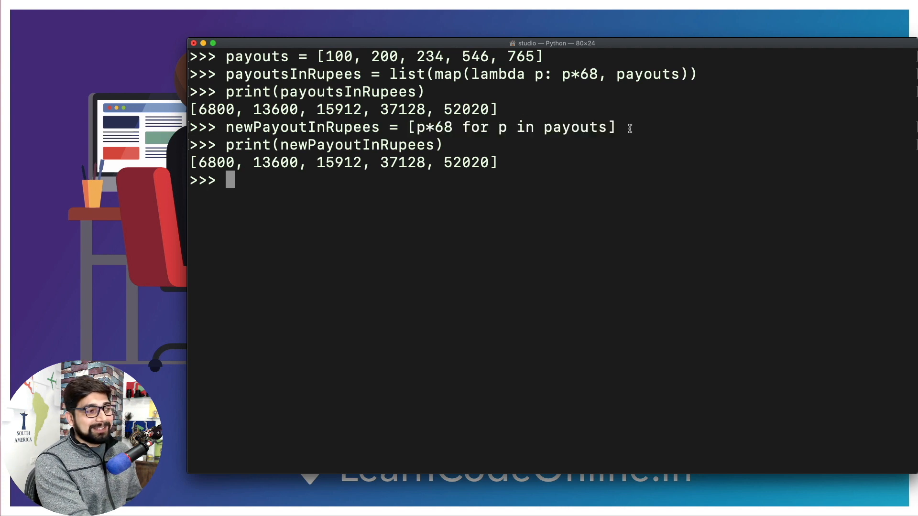
- Filter the comprehension with if p > 200 and print [15912, 37128, 52020]
type("print(newPayoutInRupees)")
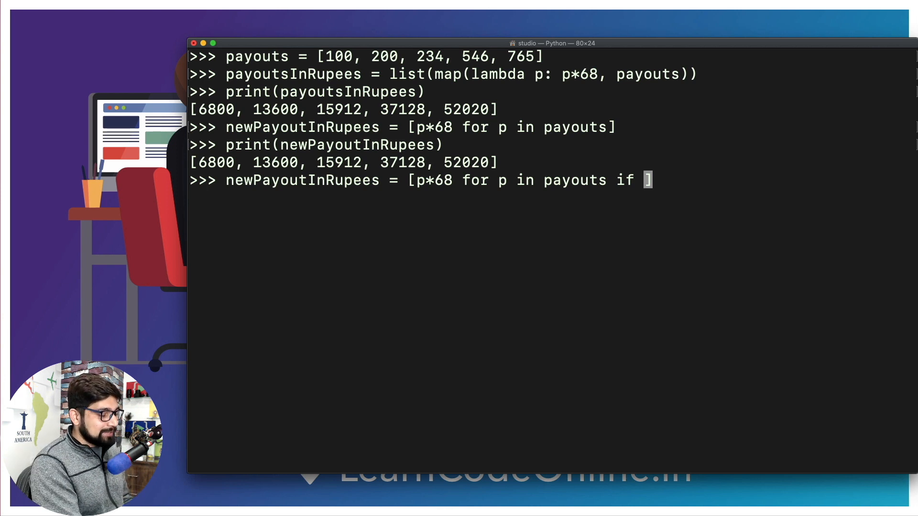
type("p >")
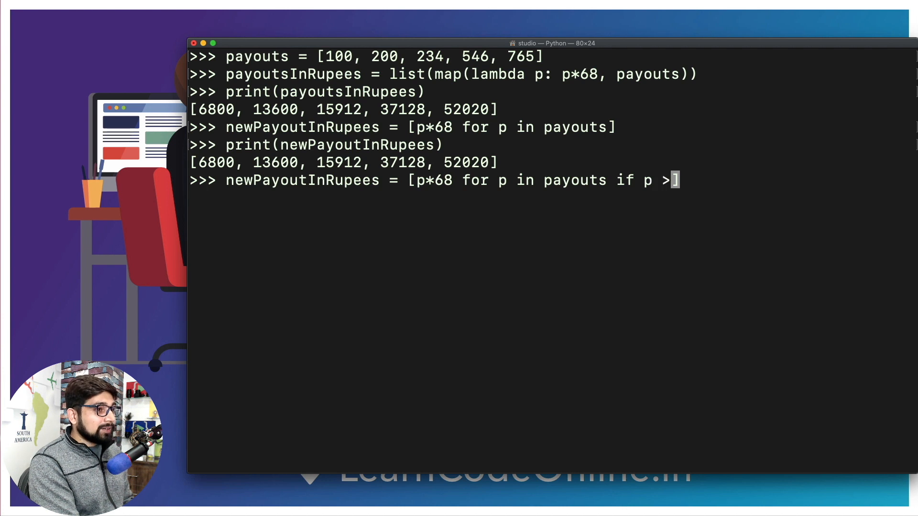
type("200")
type("print(newPayoutInRupees)")
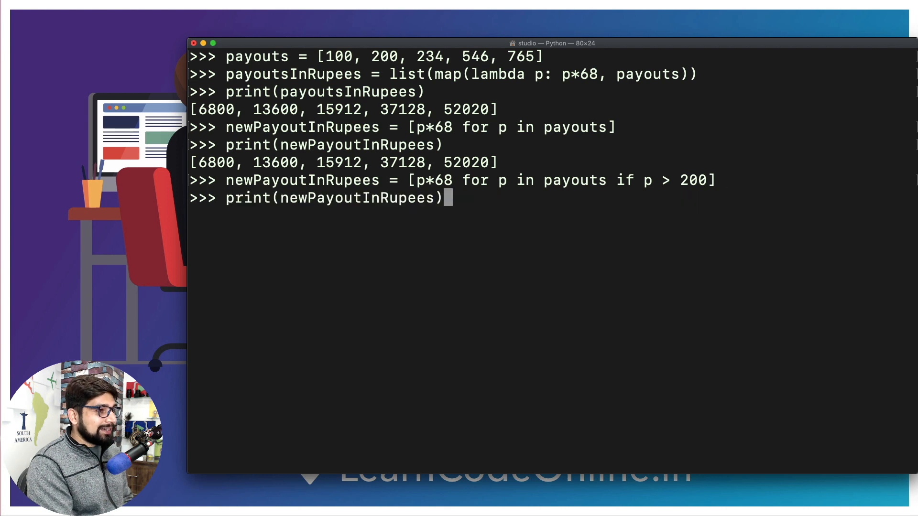
key("Return")
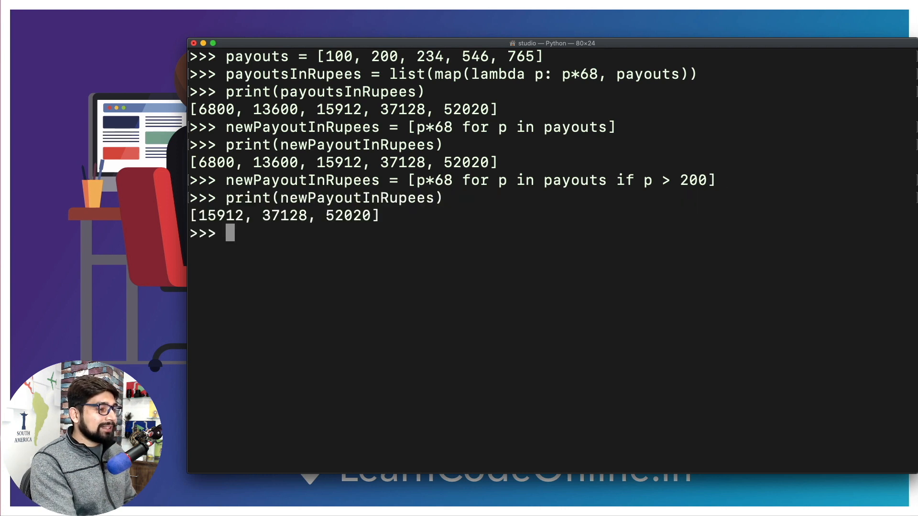